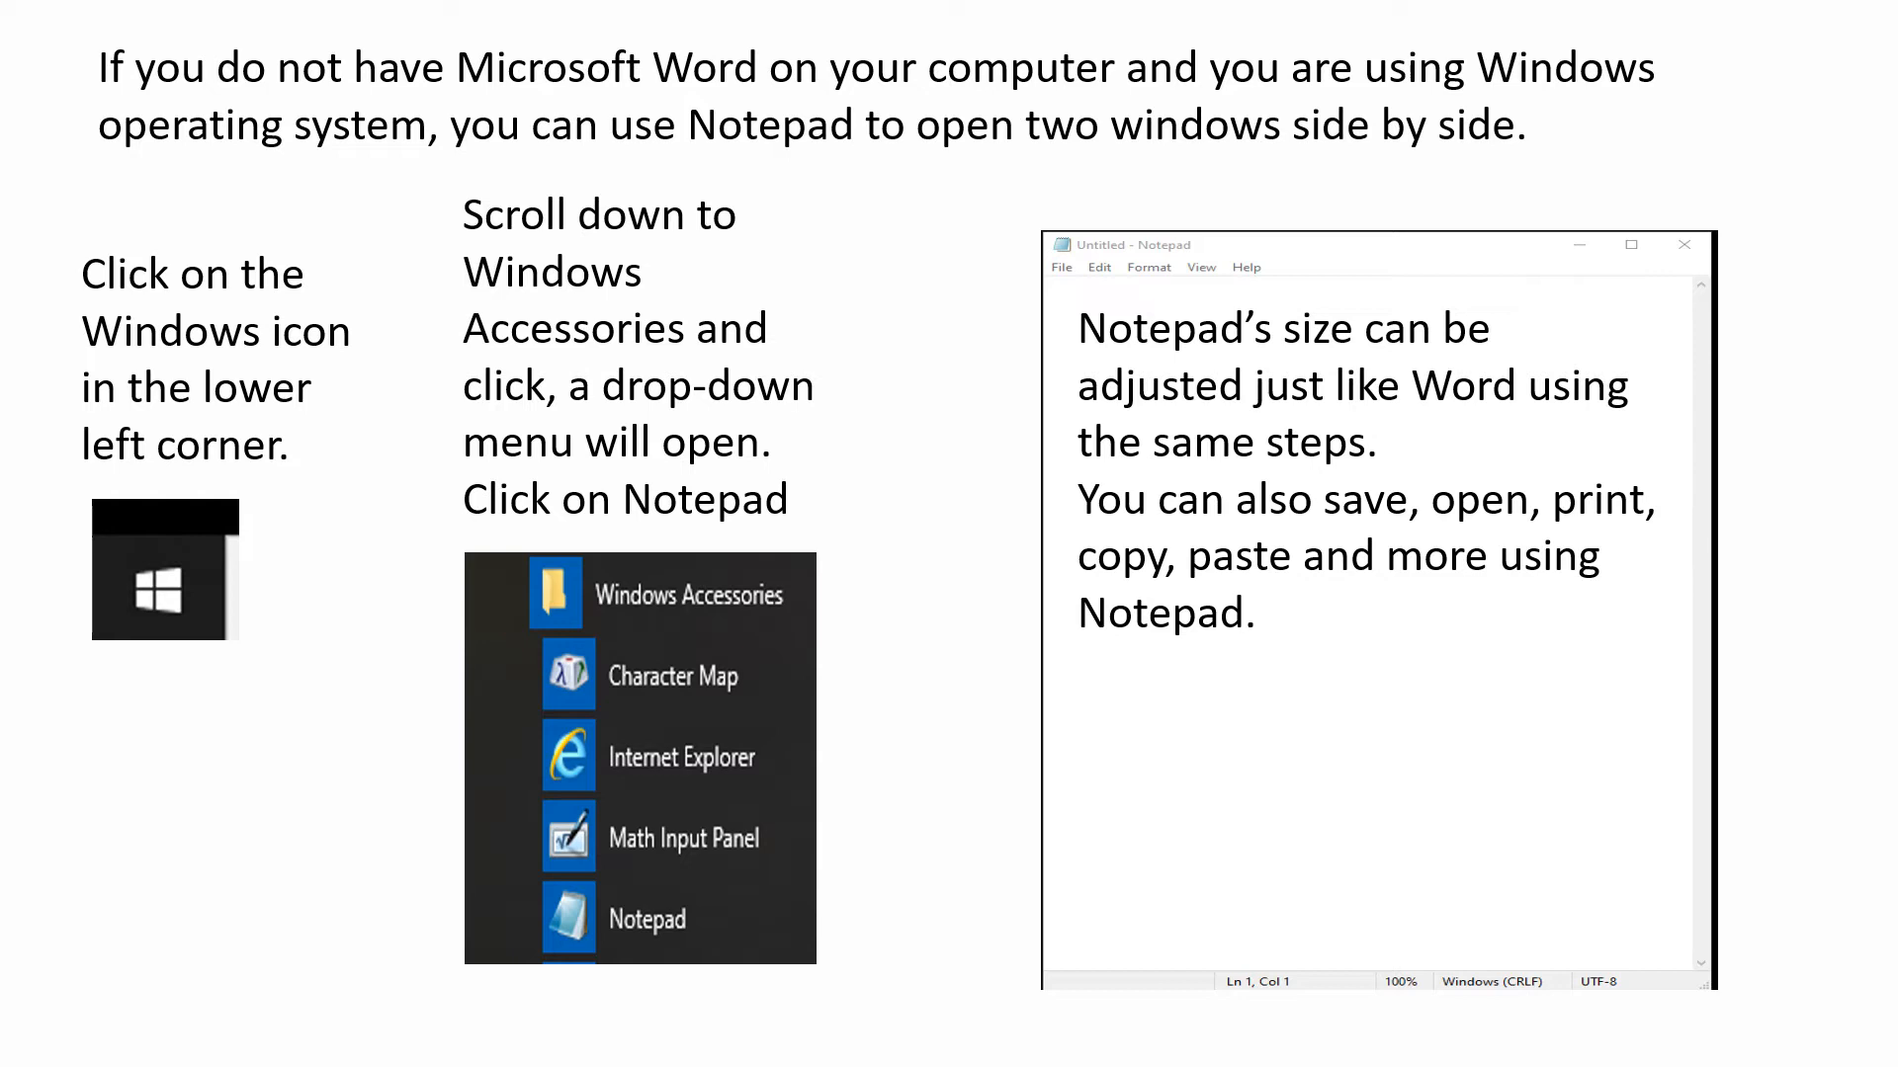
Step: Advance through the fill-color and multicolored-chart slides to slide 18 on removing chart data
{"action": "key", "text": "Right"}
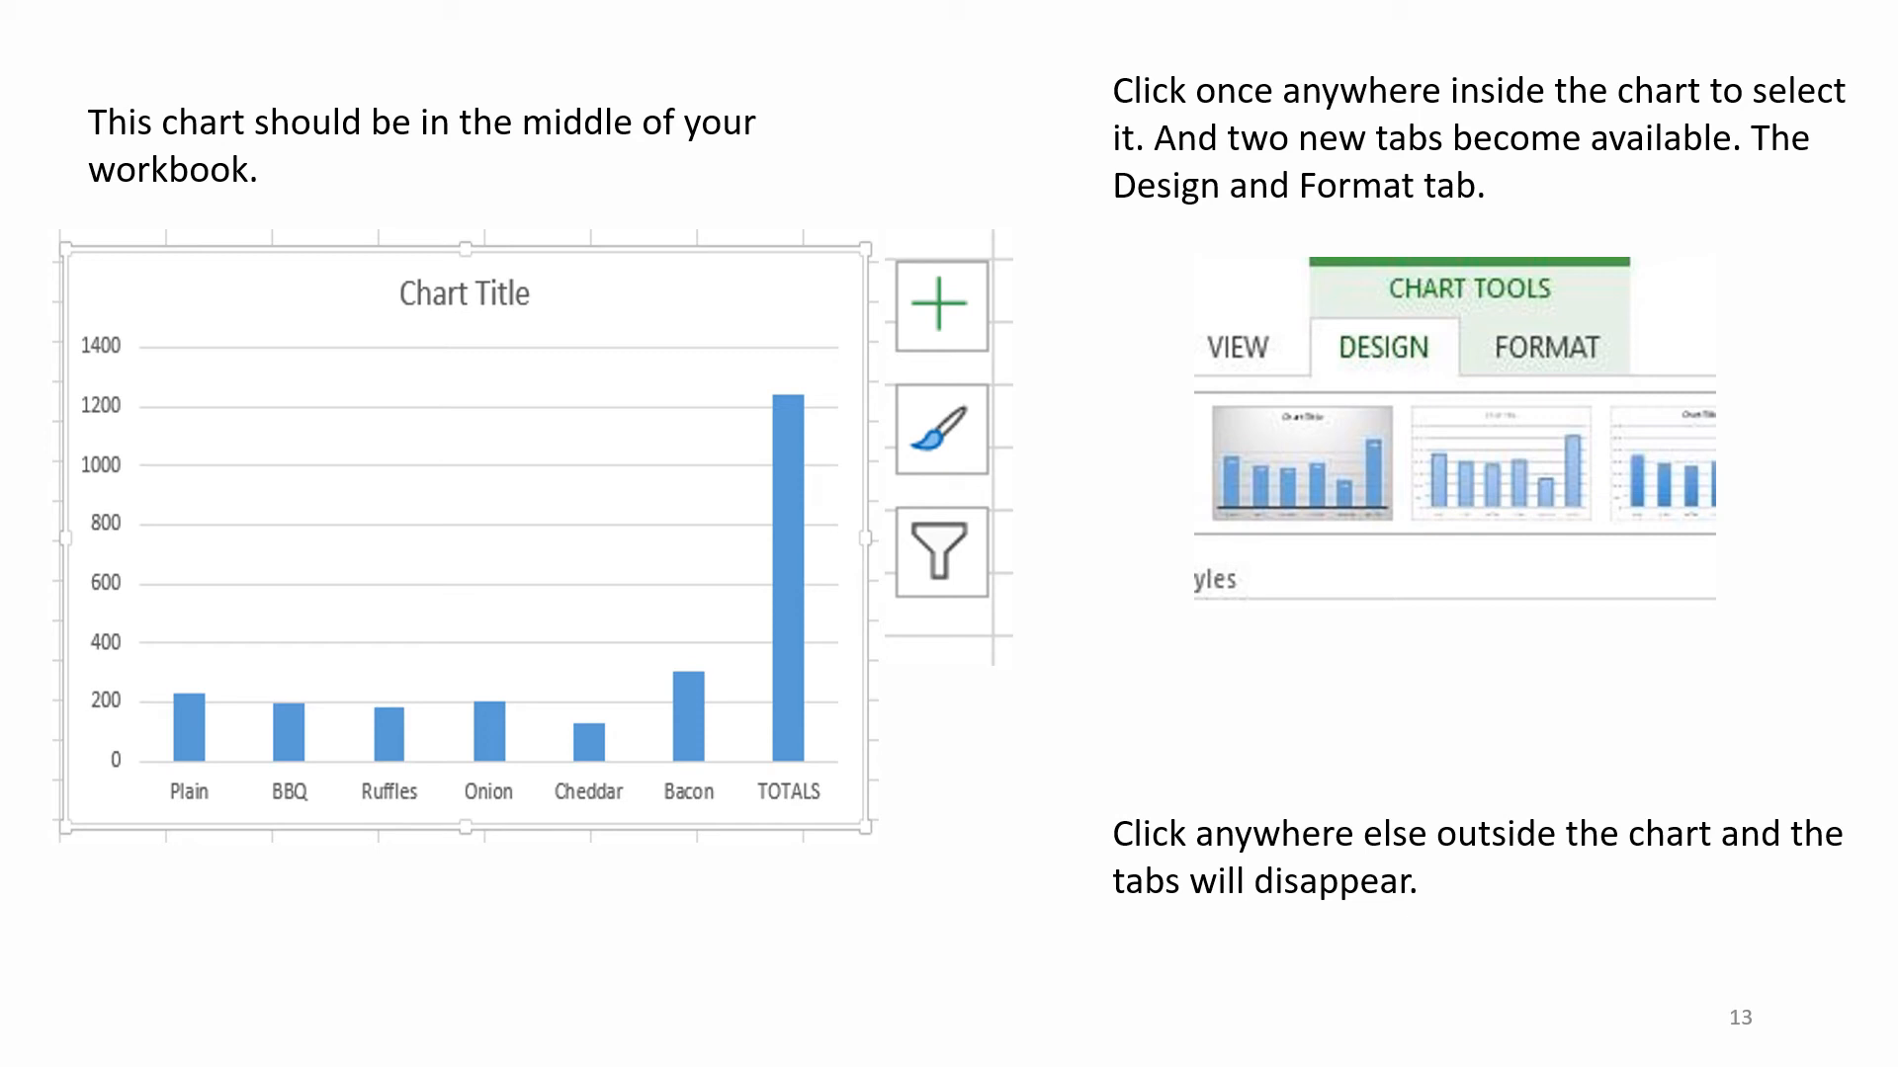
{"action": "key", "text": "Right"}
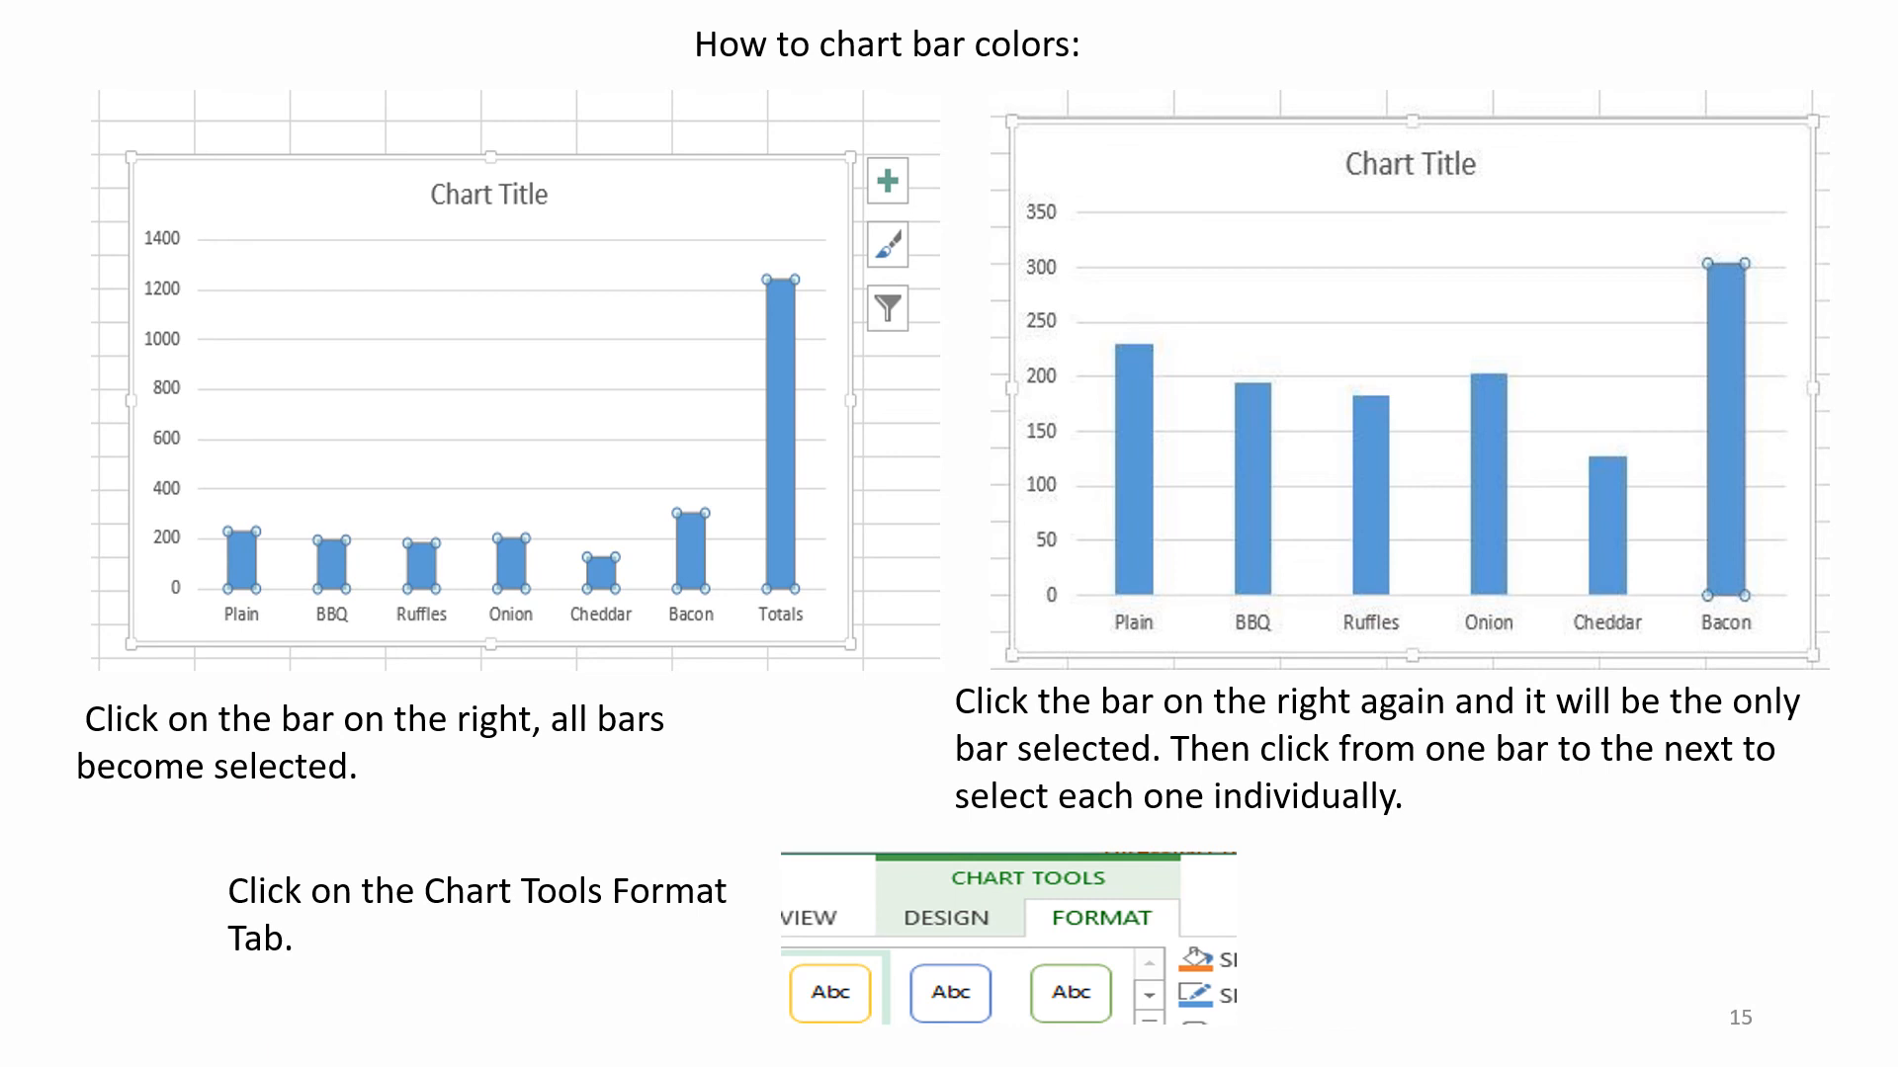
{"action": "key", "text": "Right"}
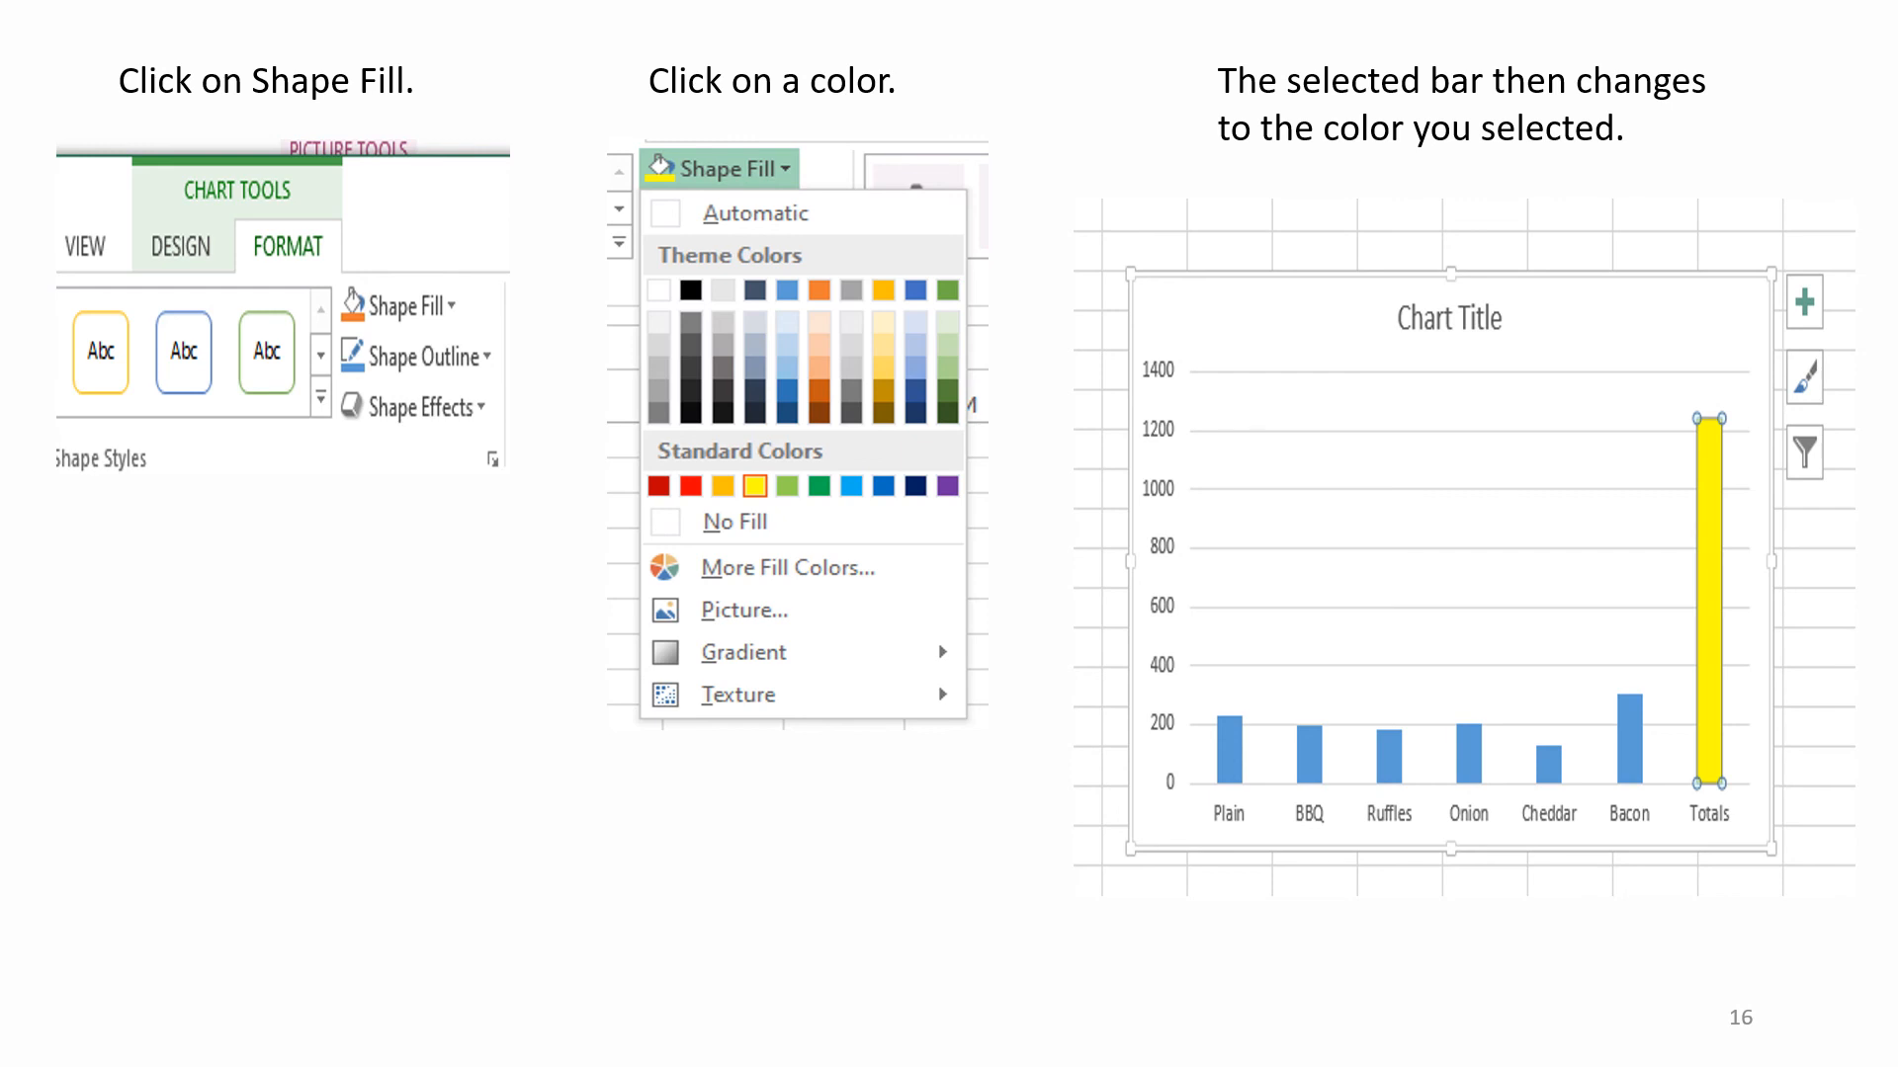
{"action": "key", "text": "Right"}
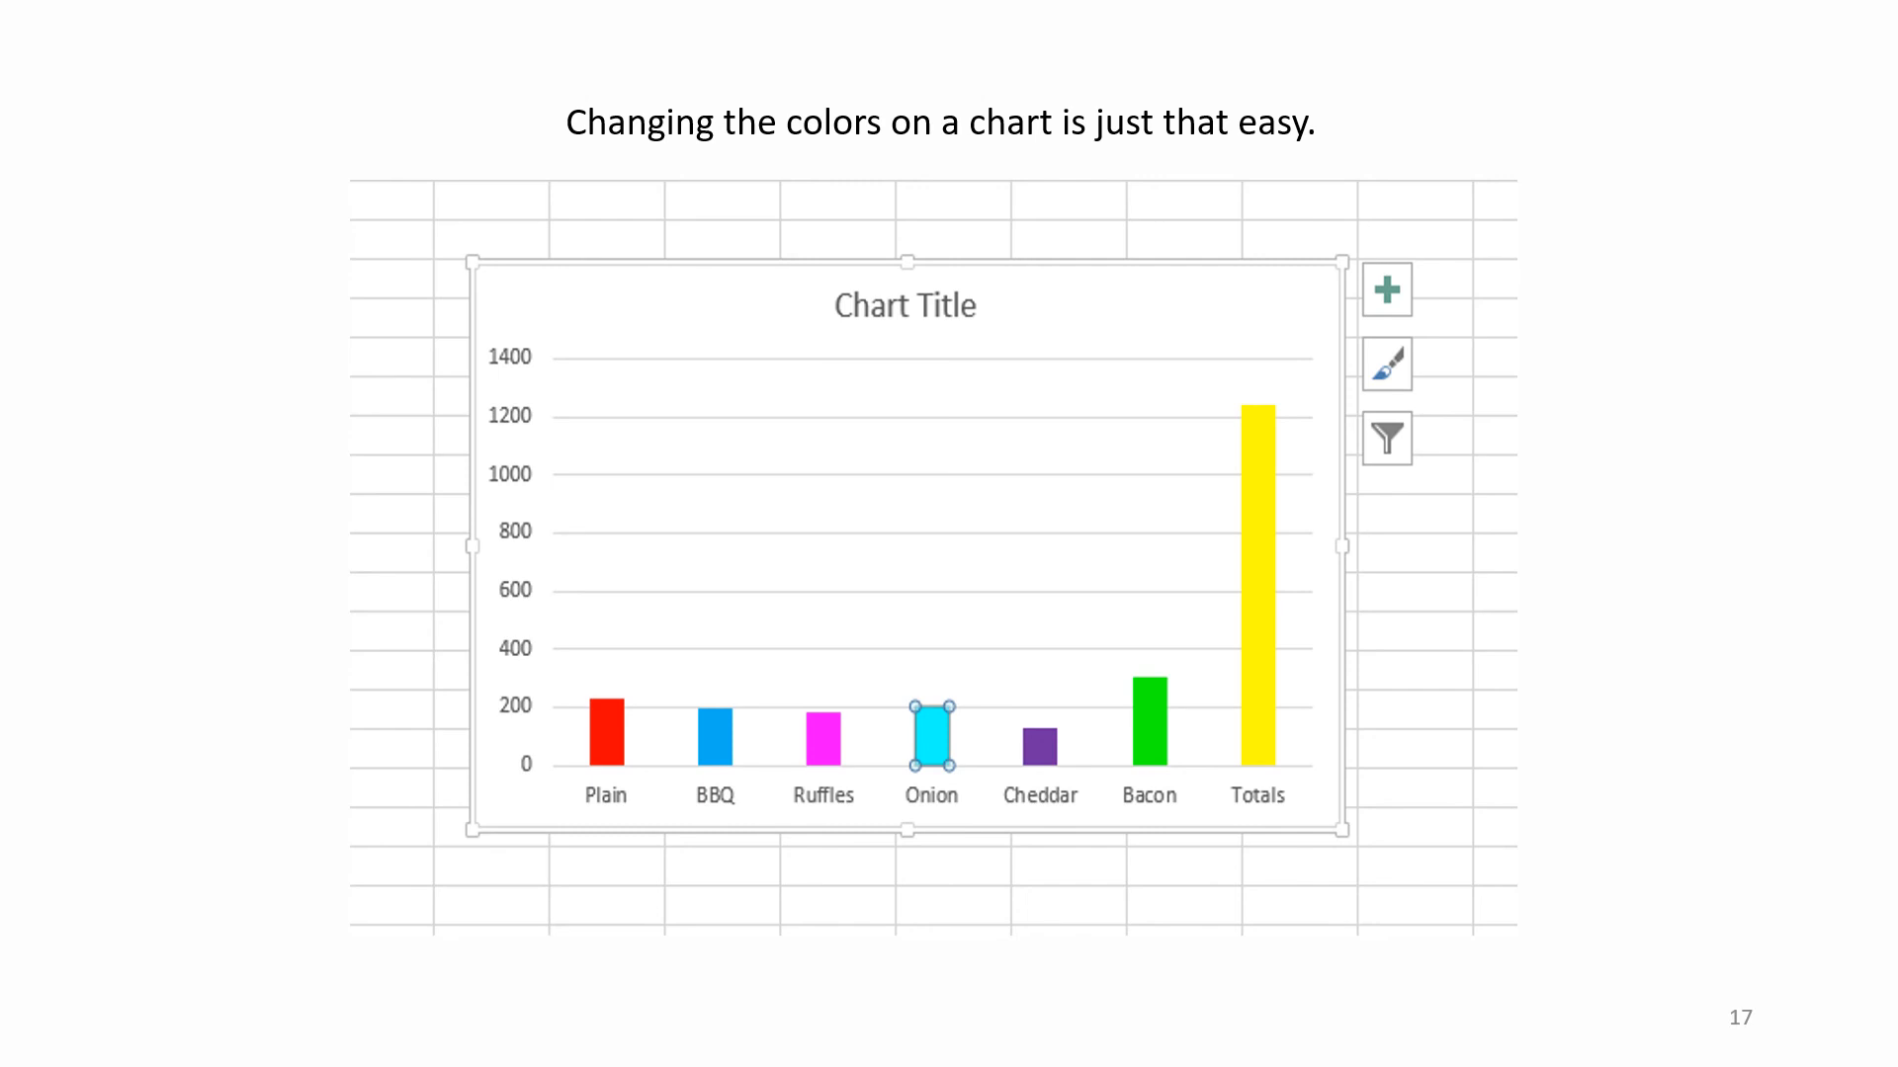
{"action": "left_click", "coordinate": [1387, 438]}
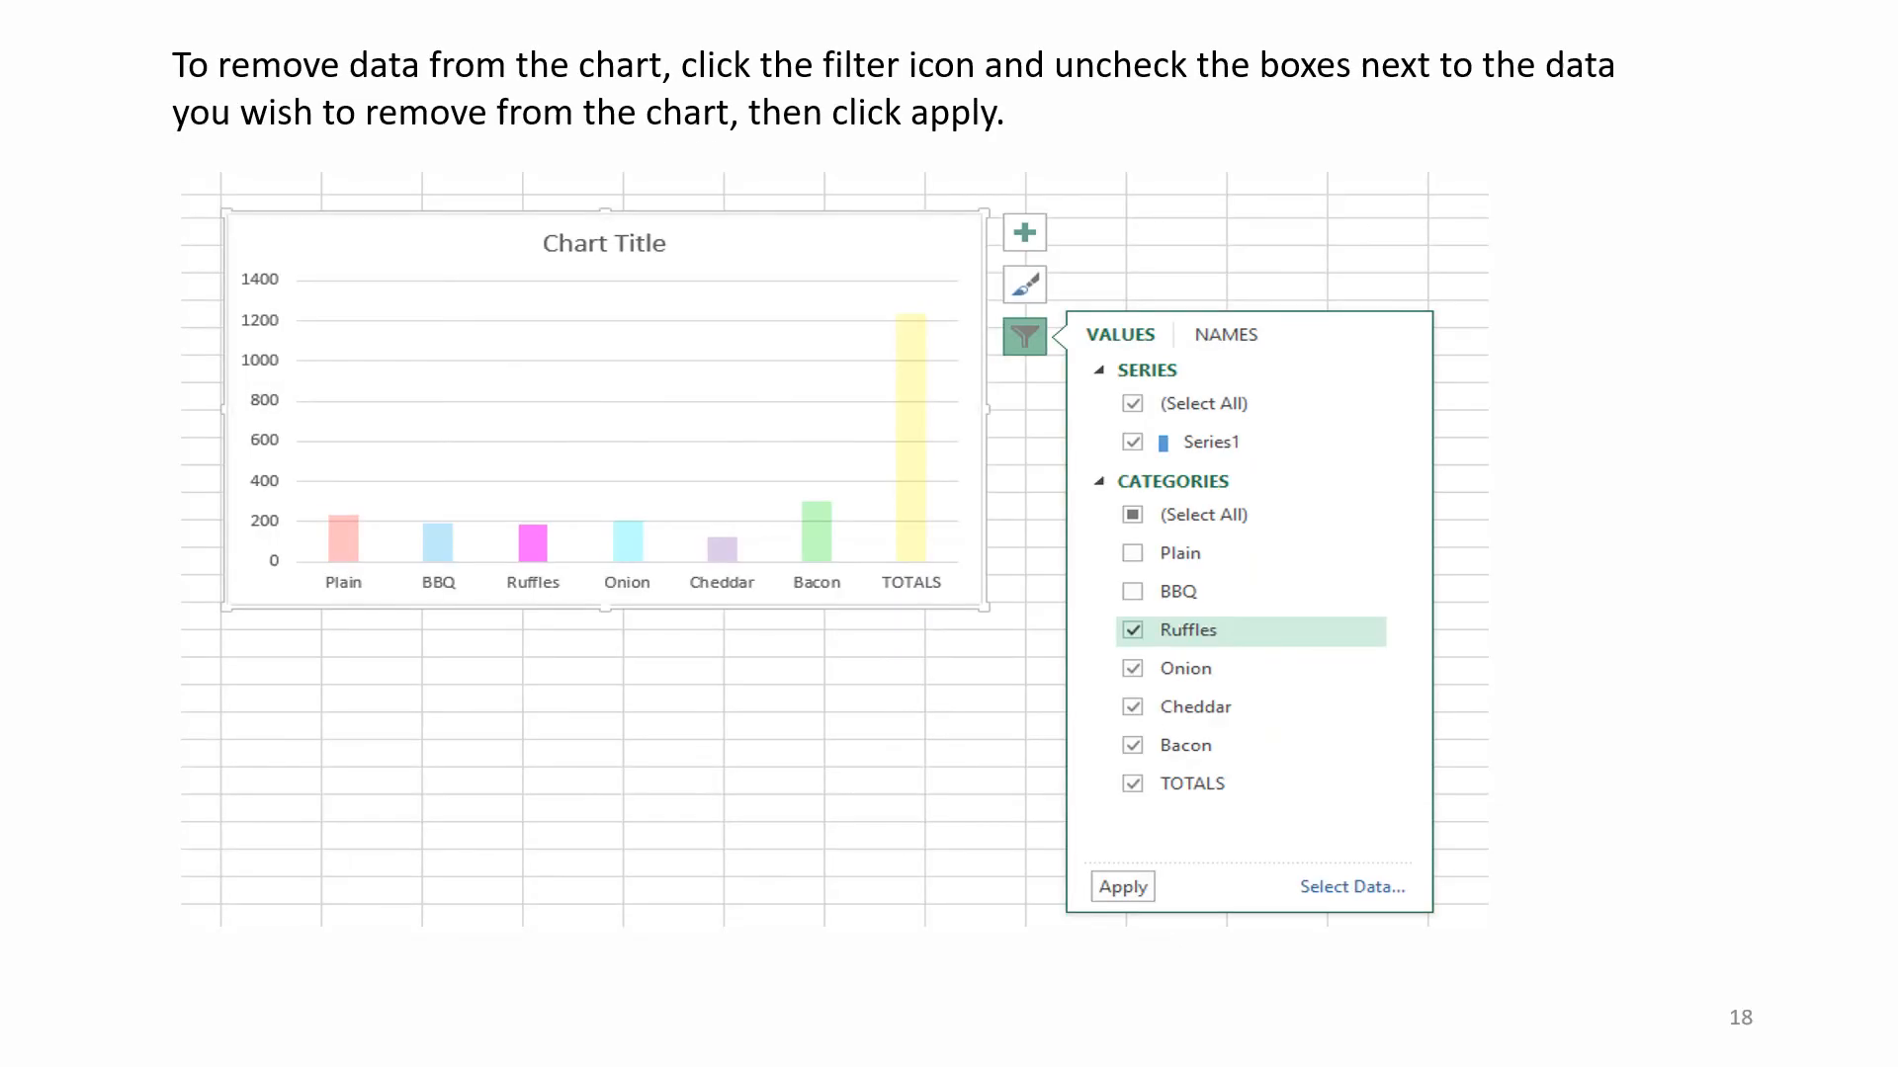